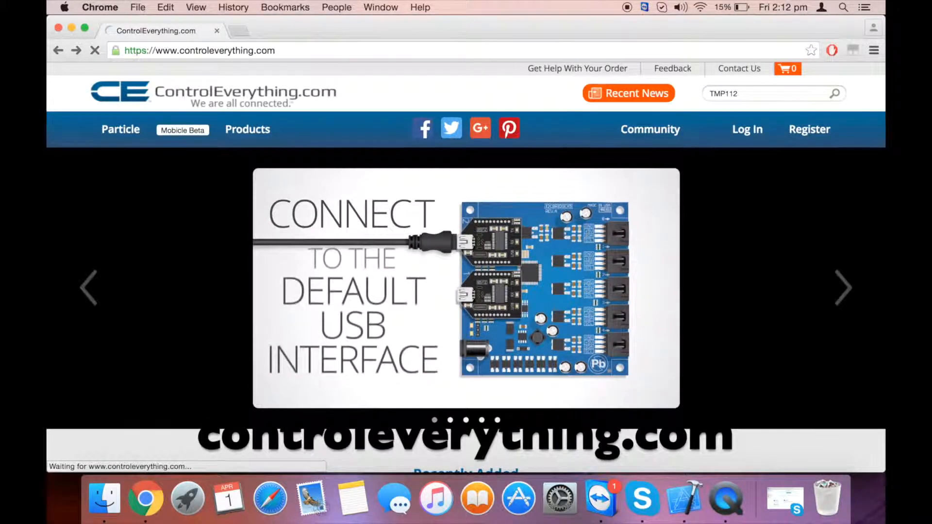
Step: From the TMP112 product page's Resources, follow the Particle Code Sample link to its code repository
click(836, 93)
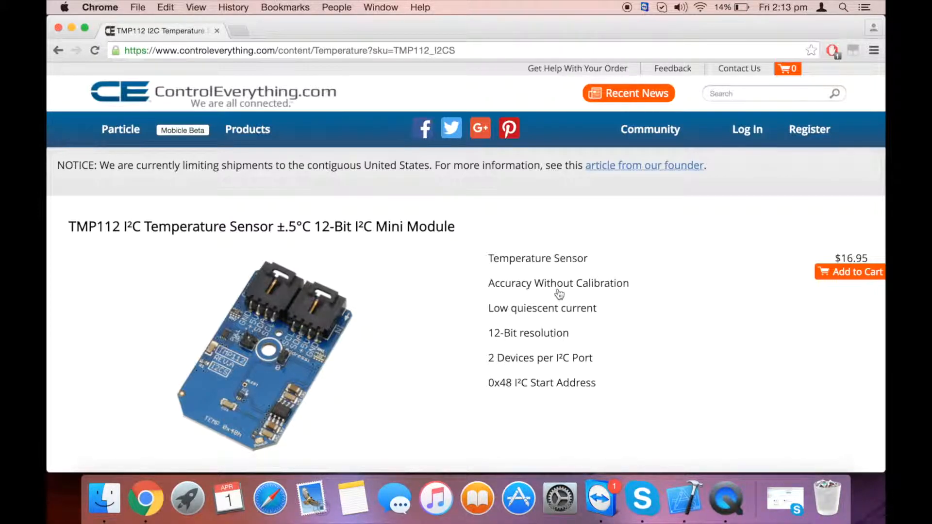
scroll(down, 3)
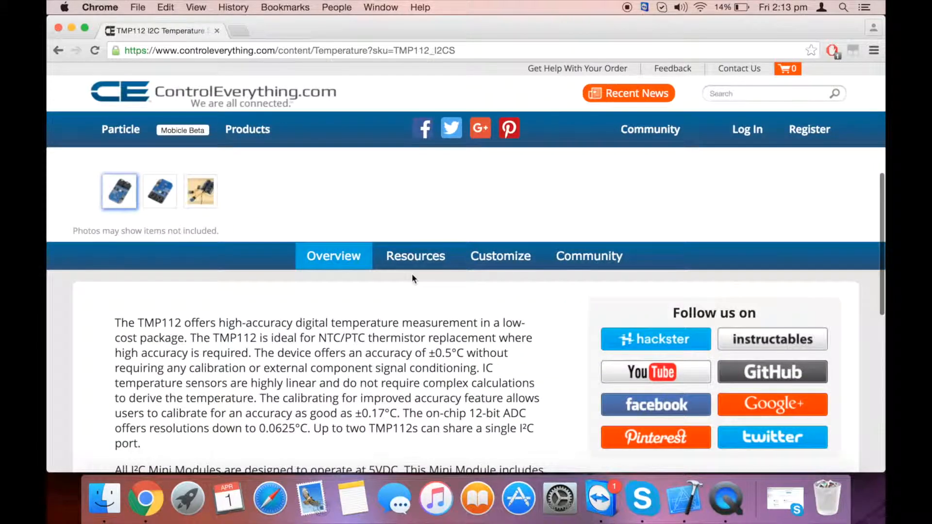
click(415, 256)
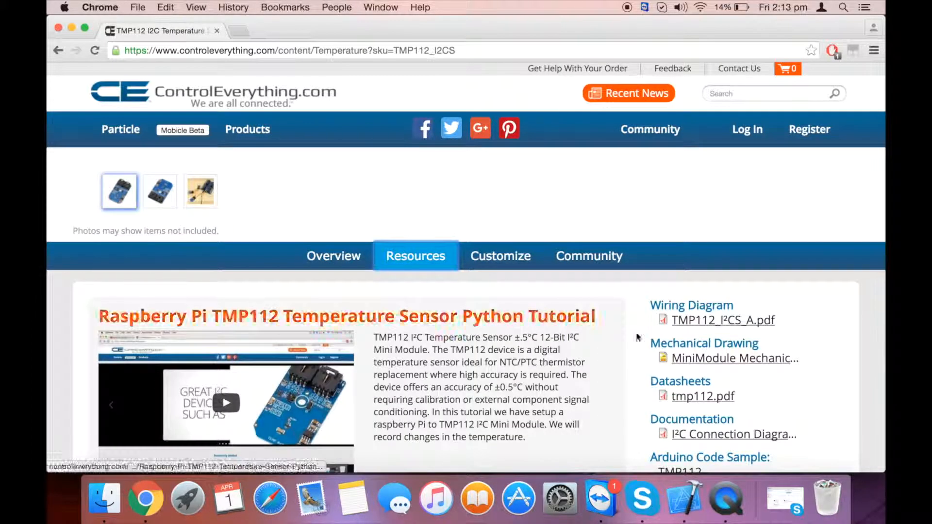
scroll(down, 3)
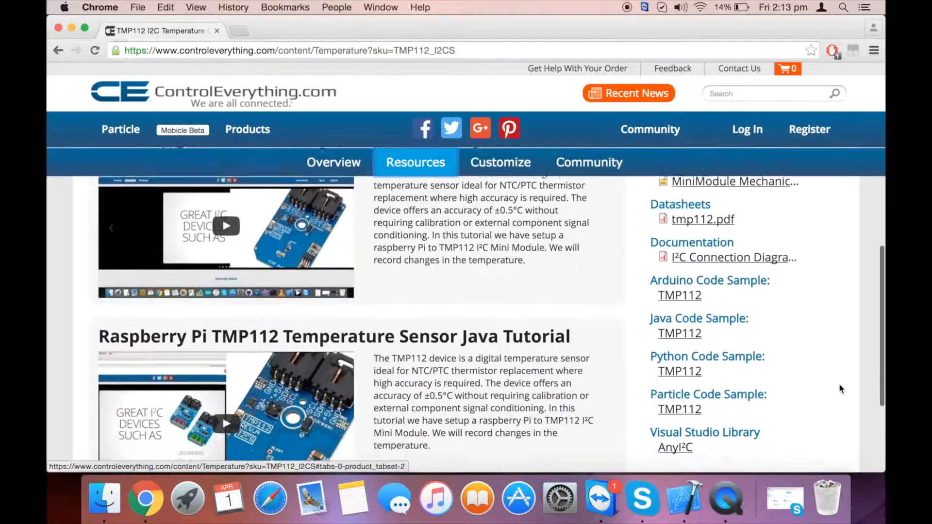
scroll(down, 3)
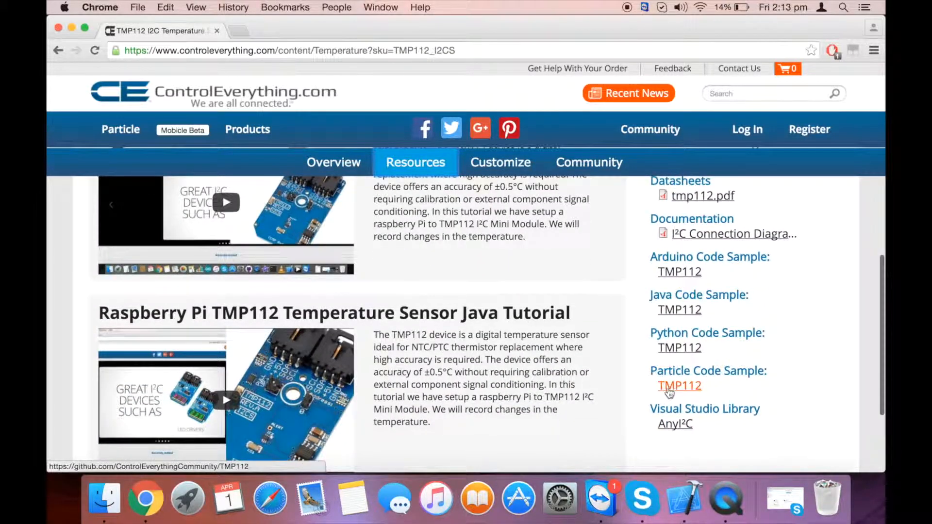
click(679, 387)
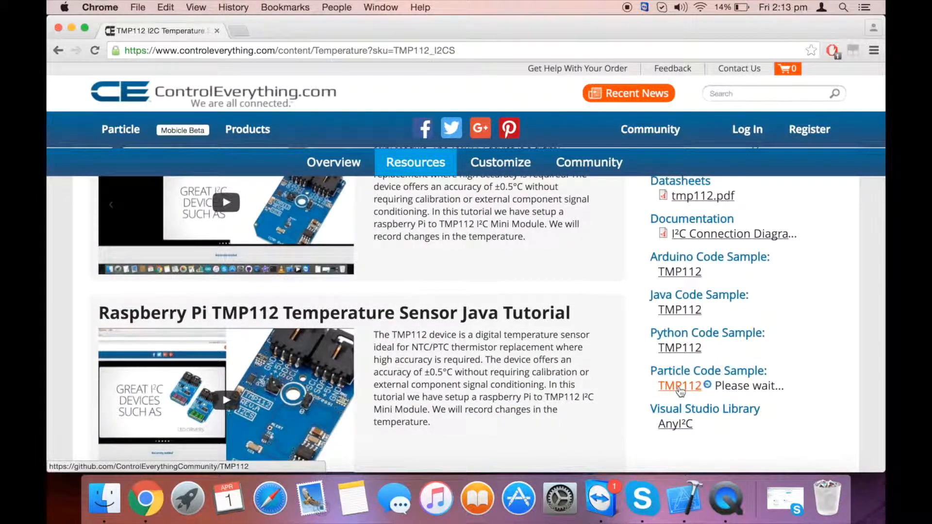
click(679, 386)
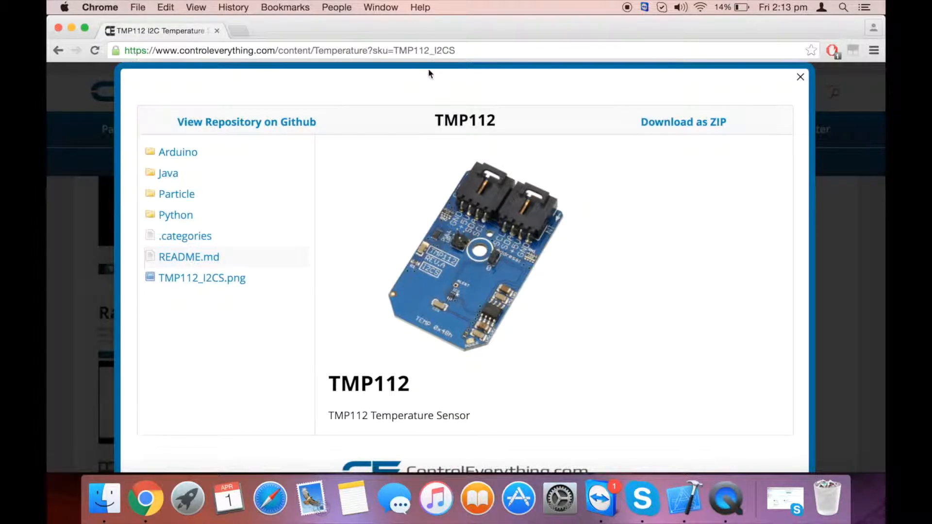
Step: Go to github.com and enter the Control Everything Community organization page
click(408, 52)
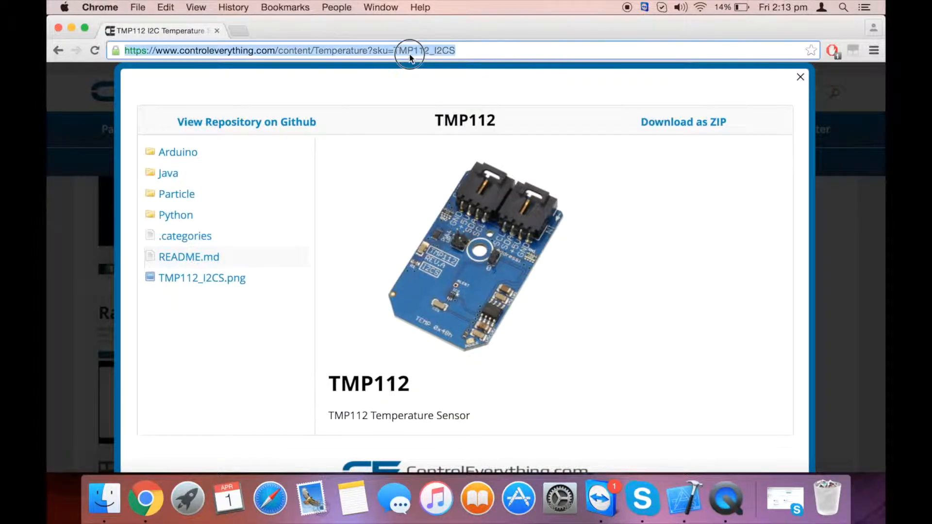
text(github.com)
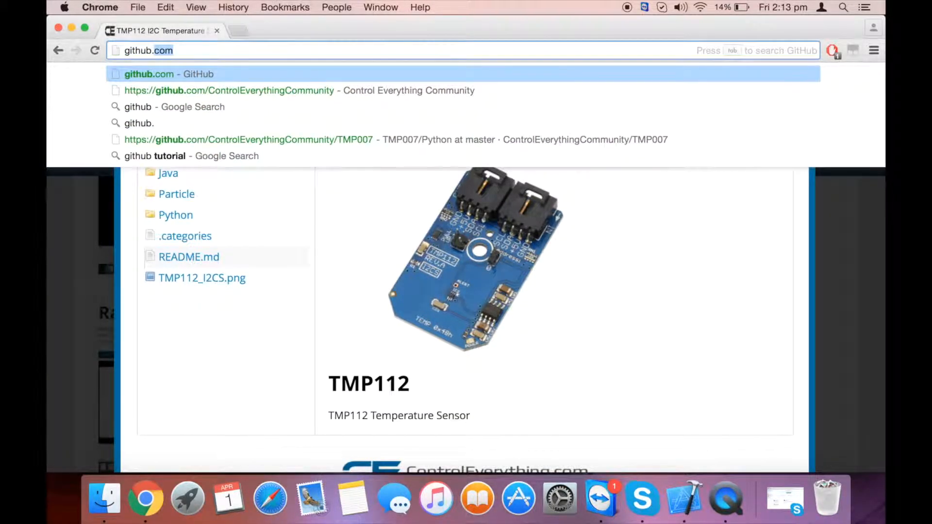
click(149, 74)
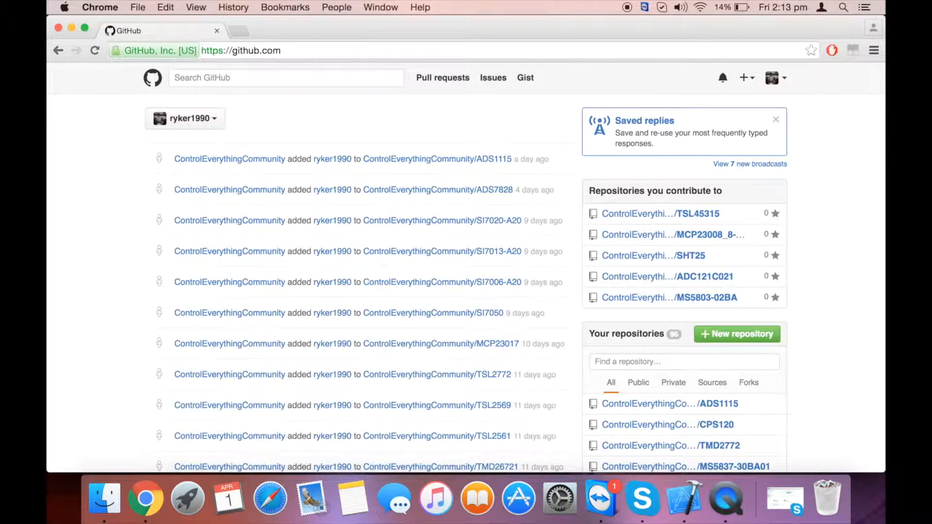
mouse_move(192, 165)
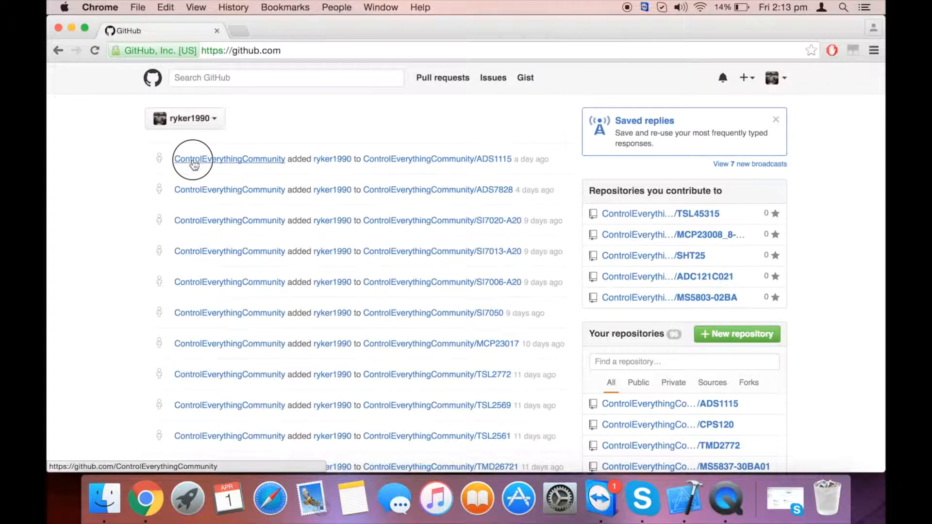
click(195, 160)
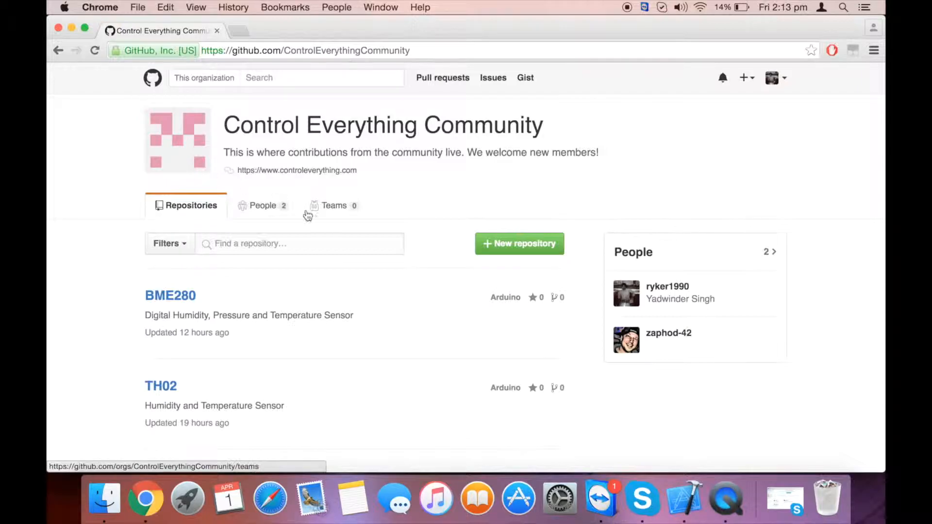
Step: Find the TMP112 repository by search and read through its README's Particle Photon notes
text(T)
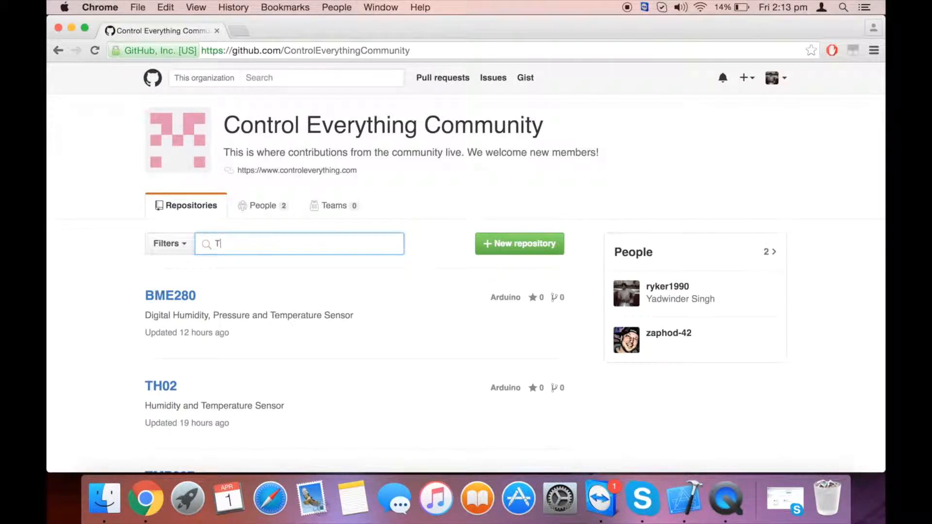
text(MP112)
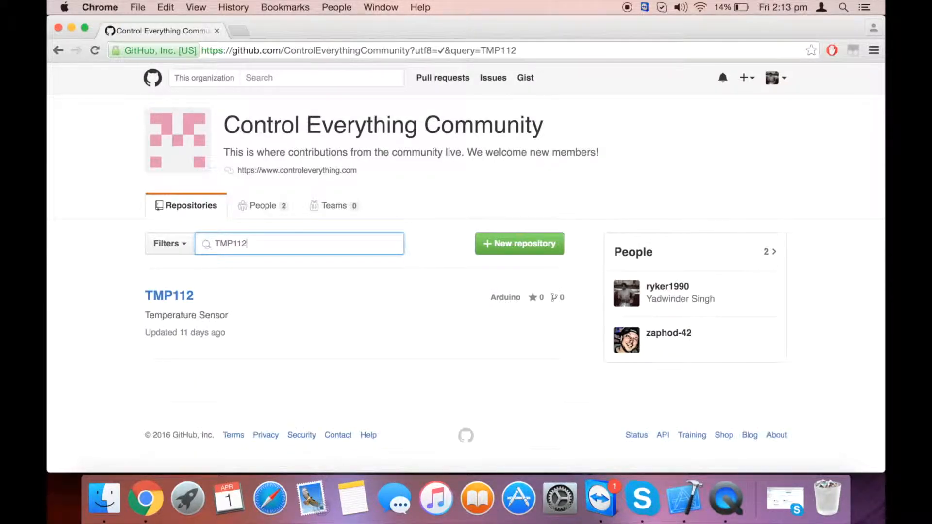
click(169, 295)
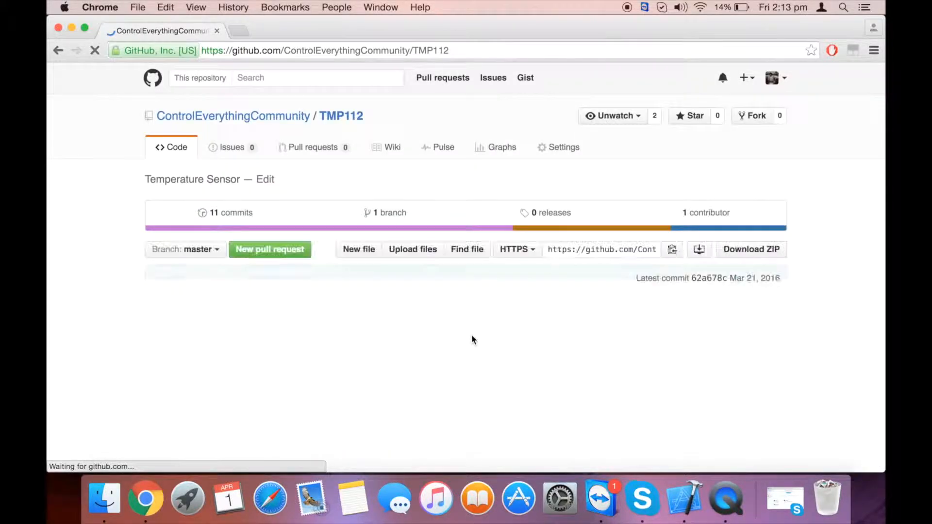
scroll(down, 3)
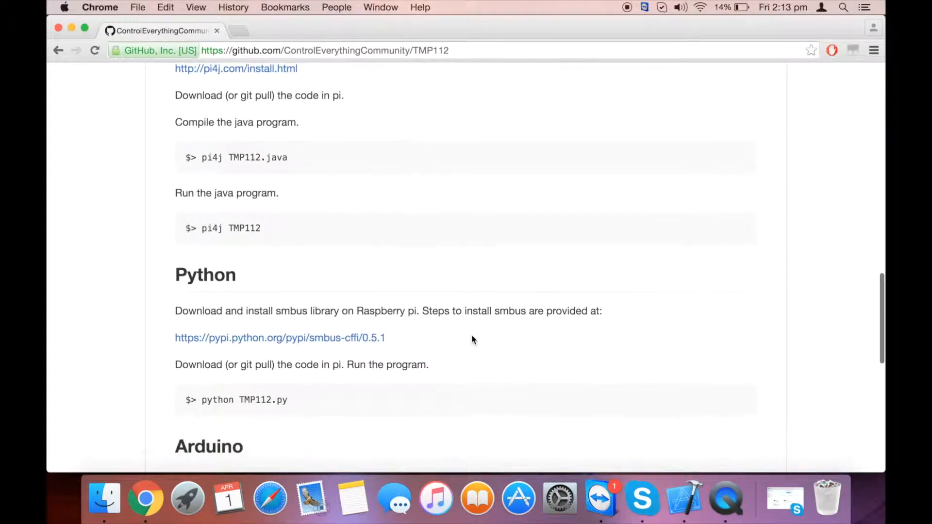
scroll(down, 3)
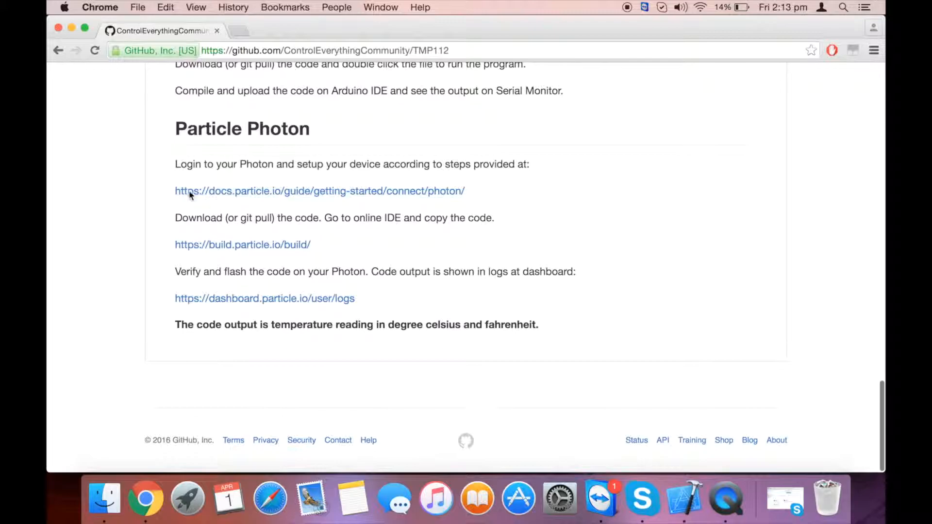
mouse_move(166, 182)
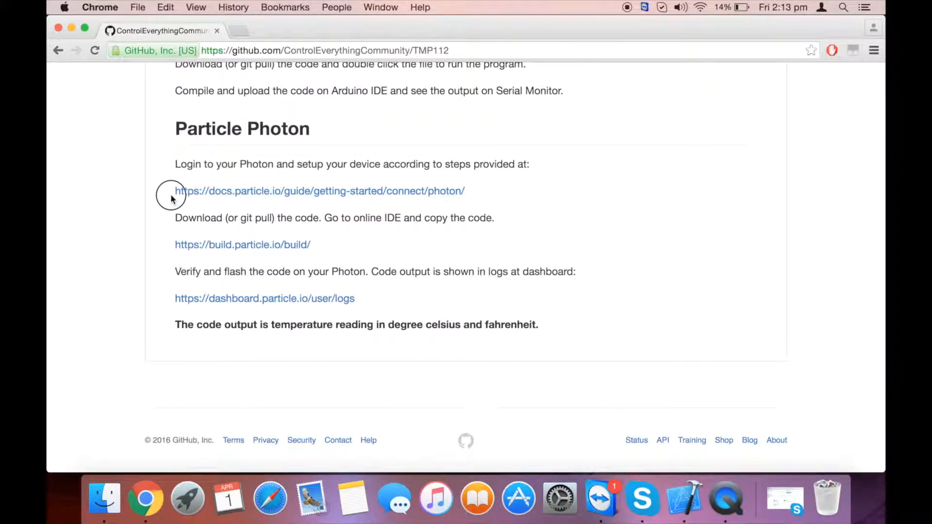
drag(174, 191, 457, 192)
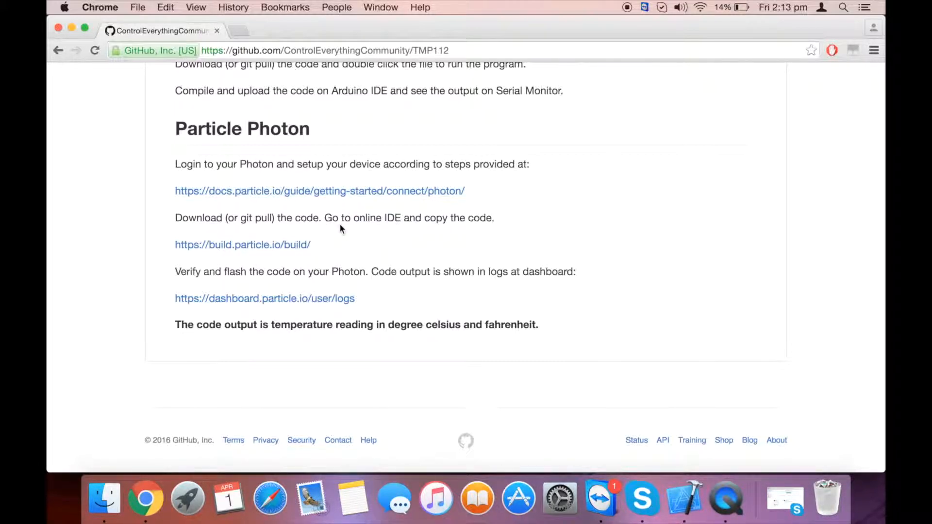
mouse_move(178, 245)
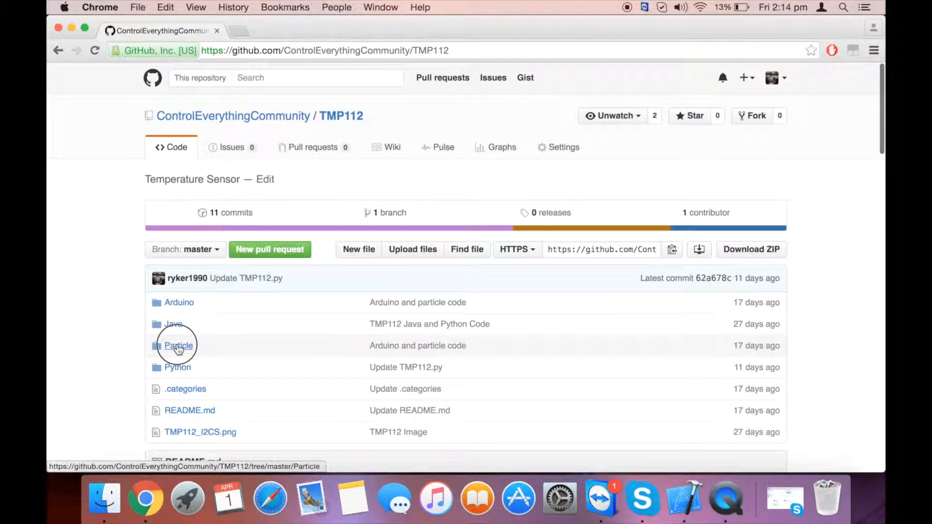
click(177, 346)
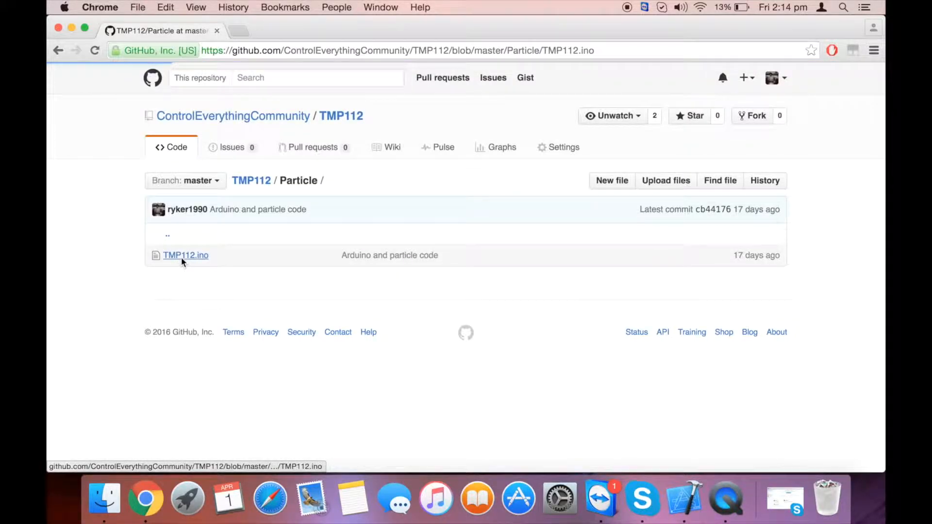
click(186, 255)
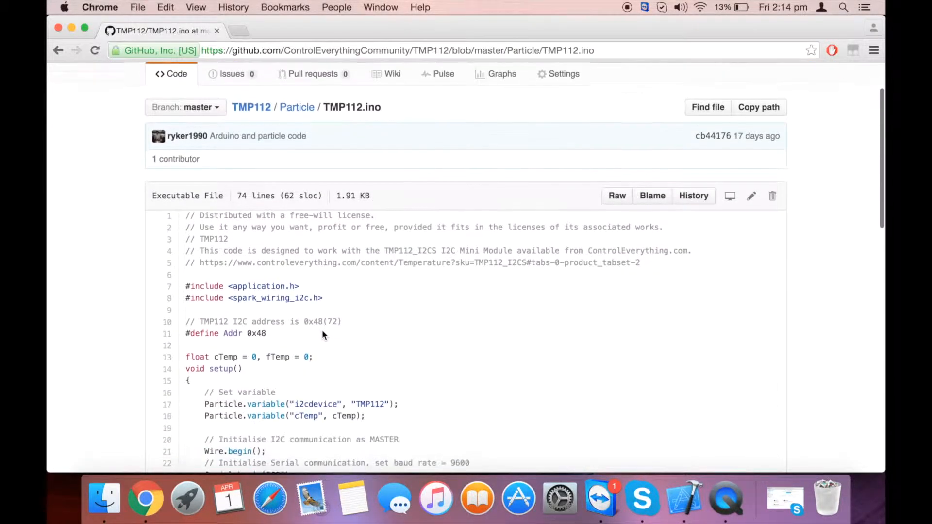
scroll(down, 3)
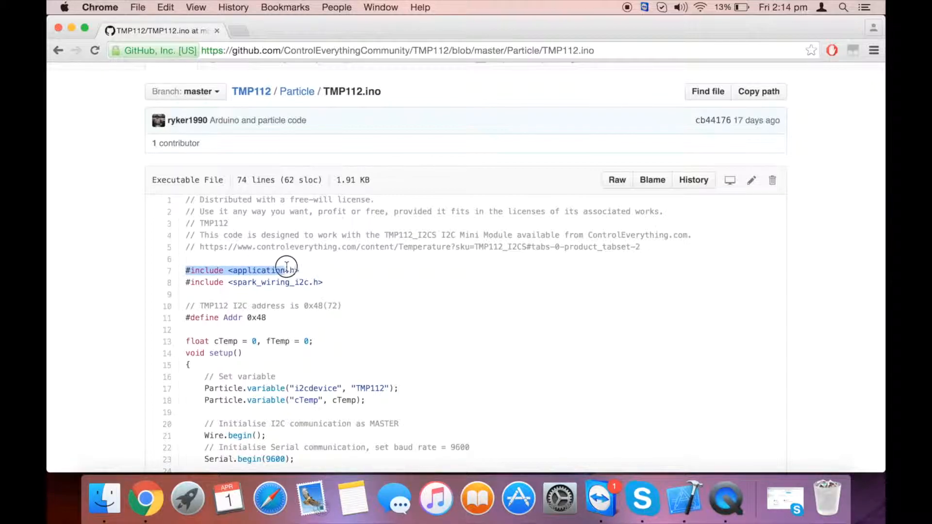
drag(285, 271, 322, 283)
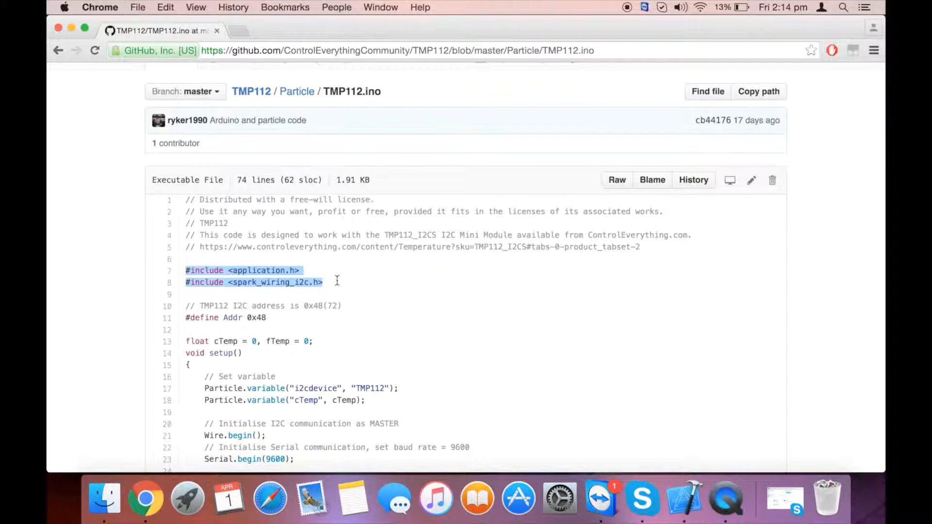
scroll(down, 3)
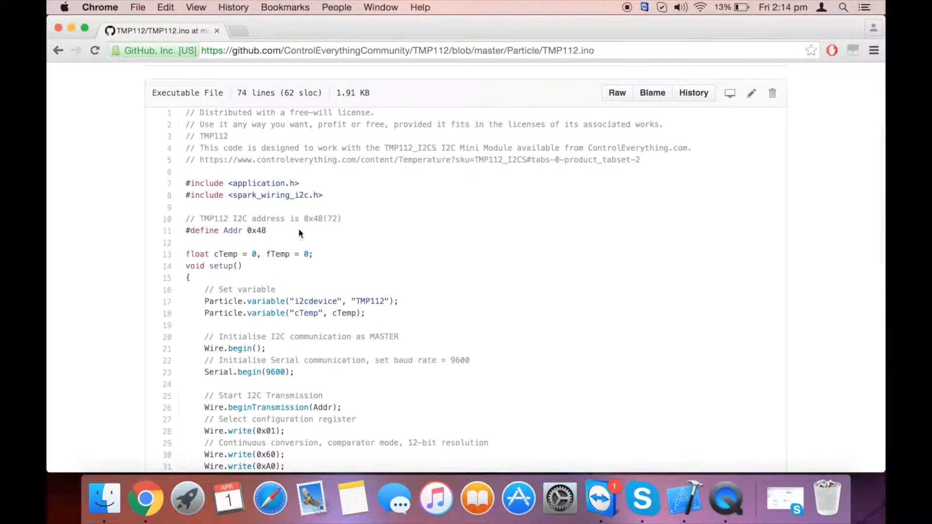
scroll(down, 3)
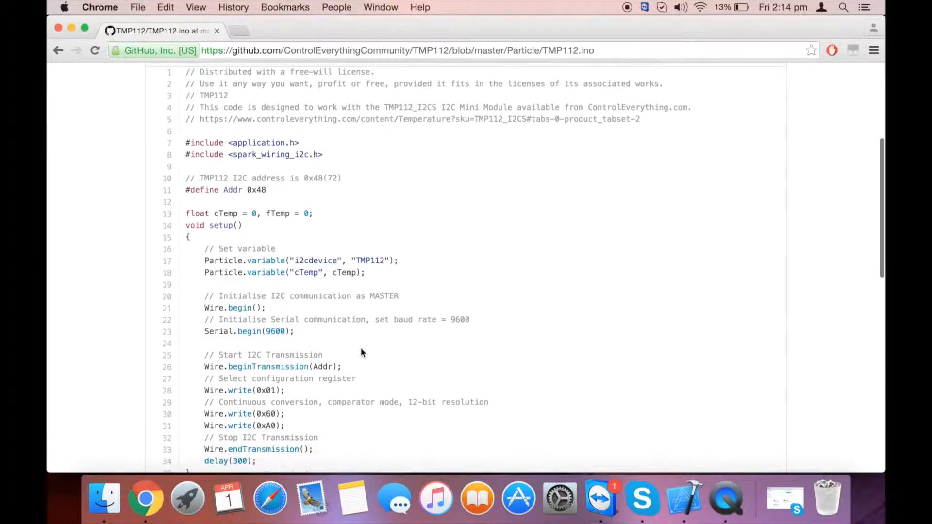
scroll(down, 3)
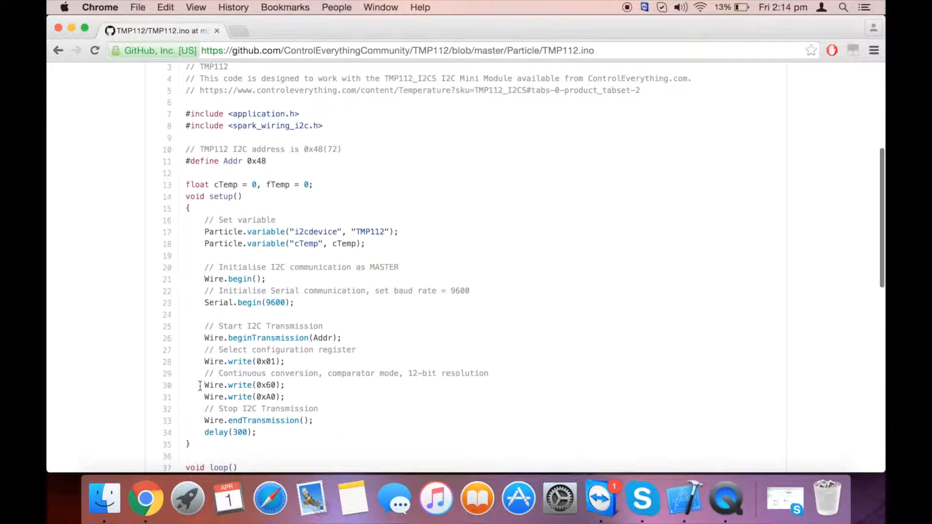
drag(205, 384, 289, 397)
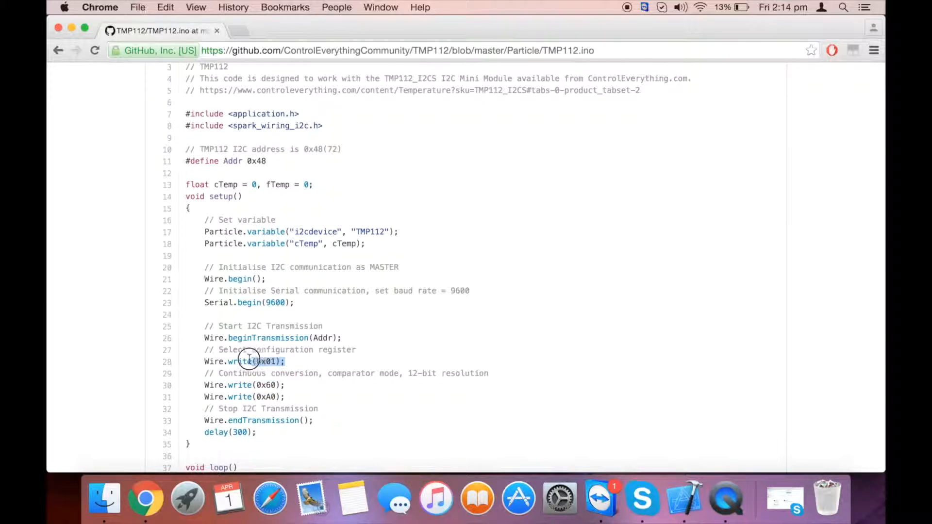
double_click(248, 361)
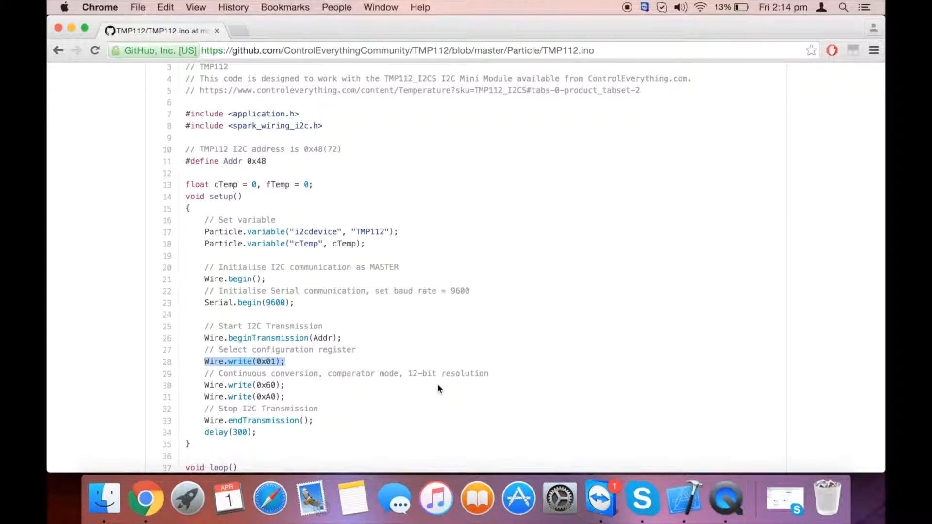
scroll(down, 3)
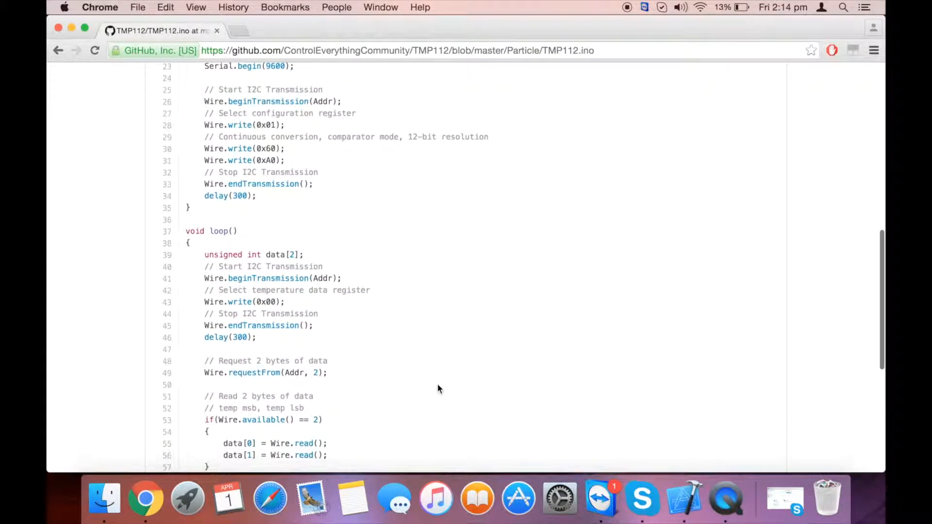
scroll(down, 3)
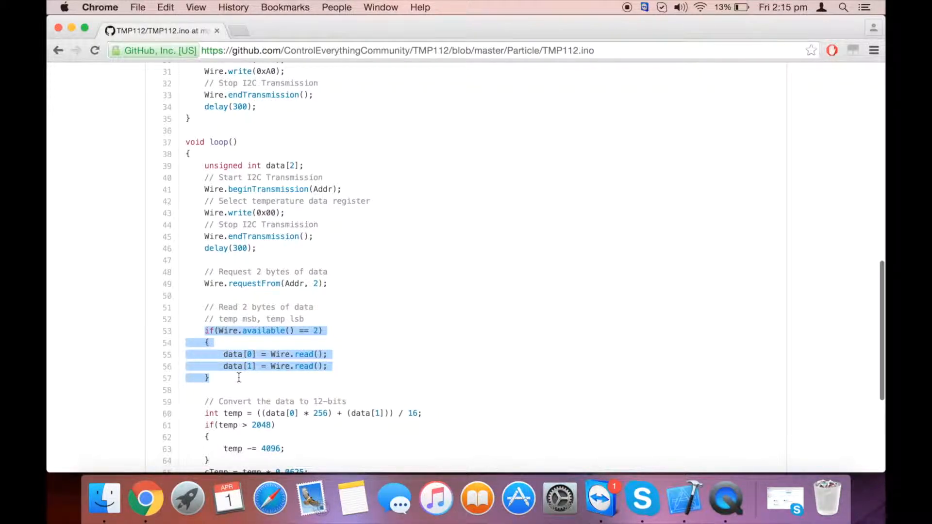
scroll(down, 3)
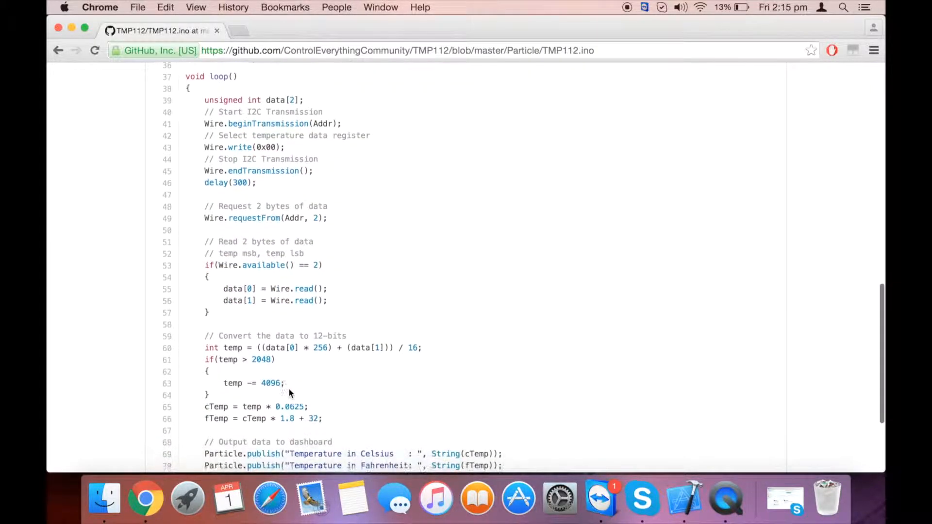
double_click(211, 343)
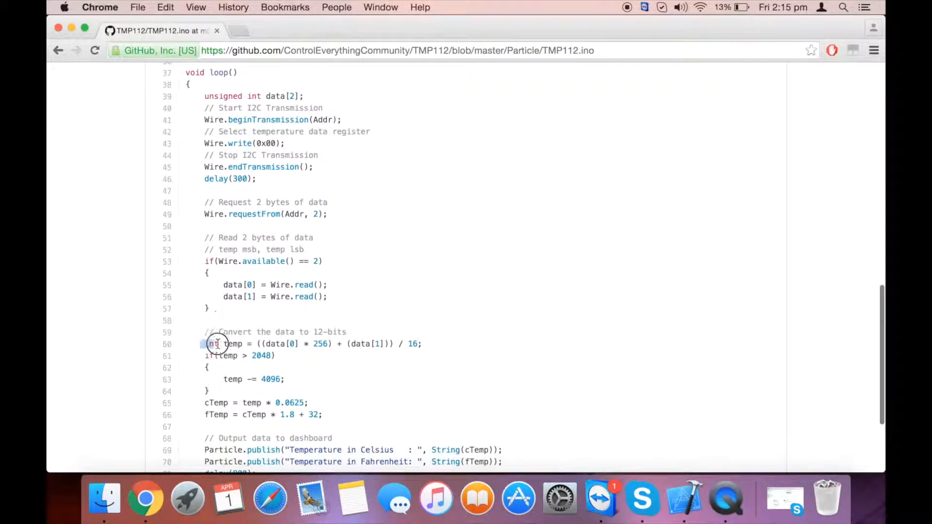
drag(204, 343, 339, 414)
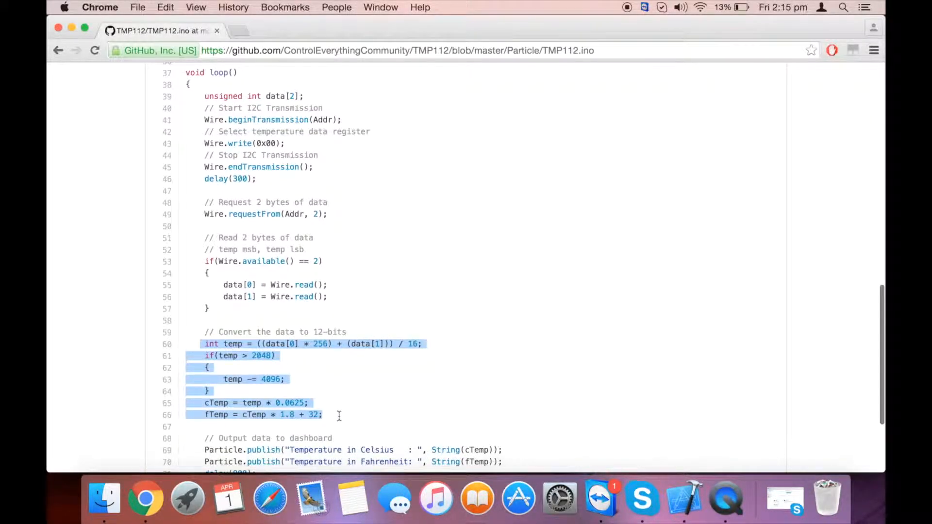
scroll(down, 3)
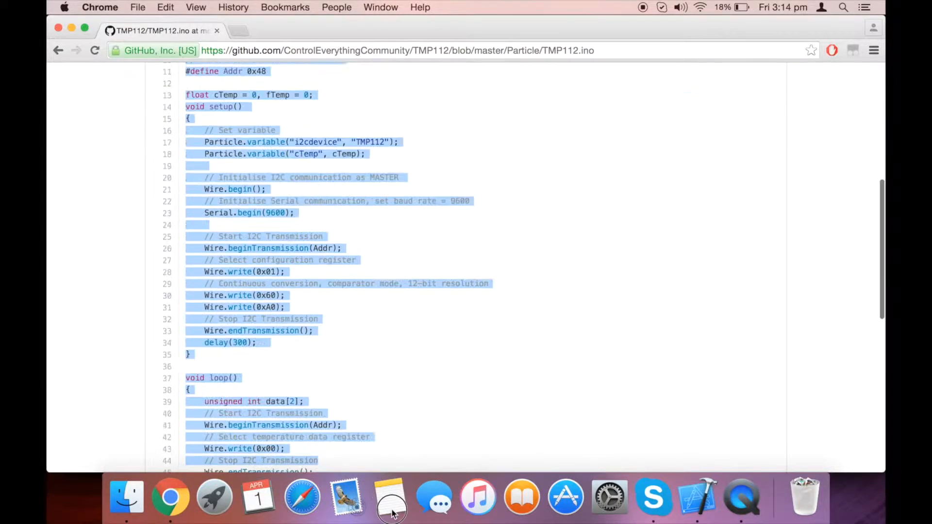
Step: Go to build.particle.io/build and log in with the saved credentials
scroll(down, 3)
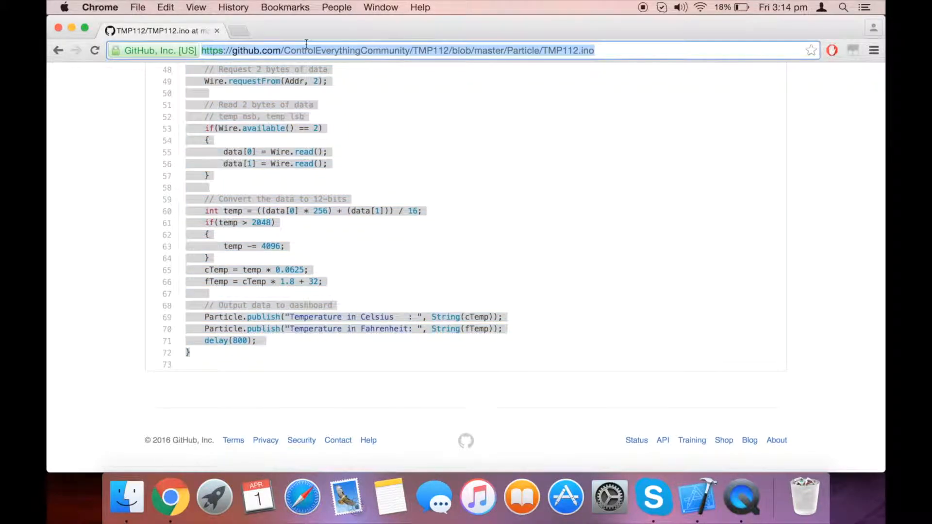
text(build.particle.io/build)
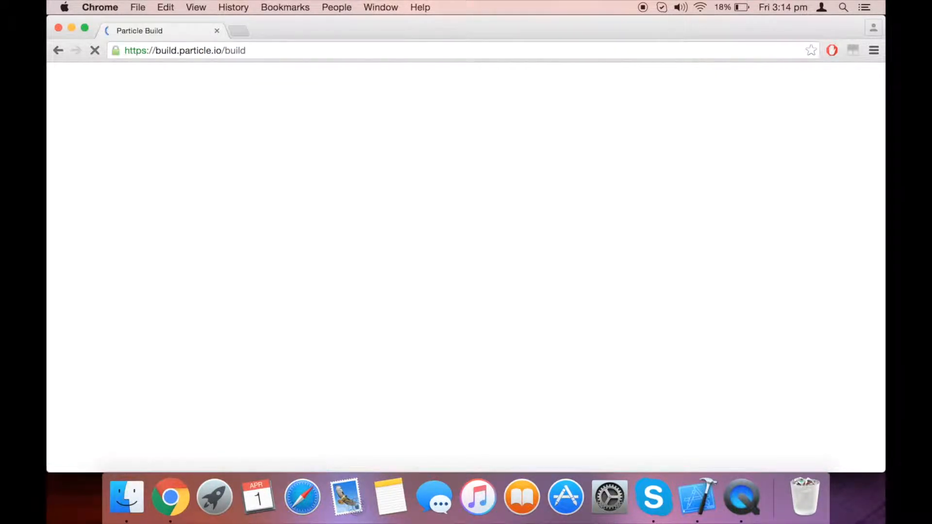
click(466, 273)
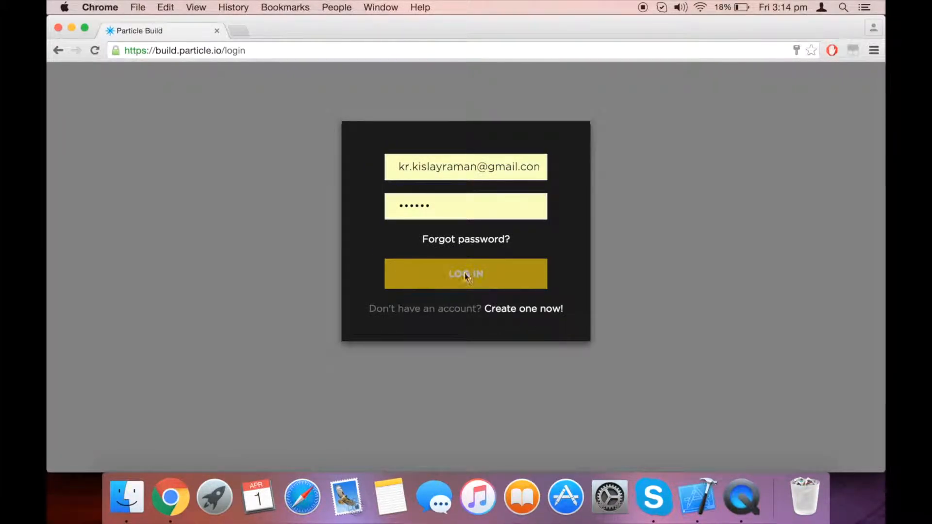
mouse_move(486, 278)
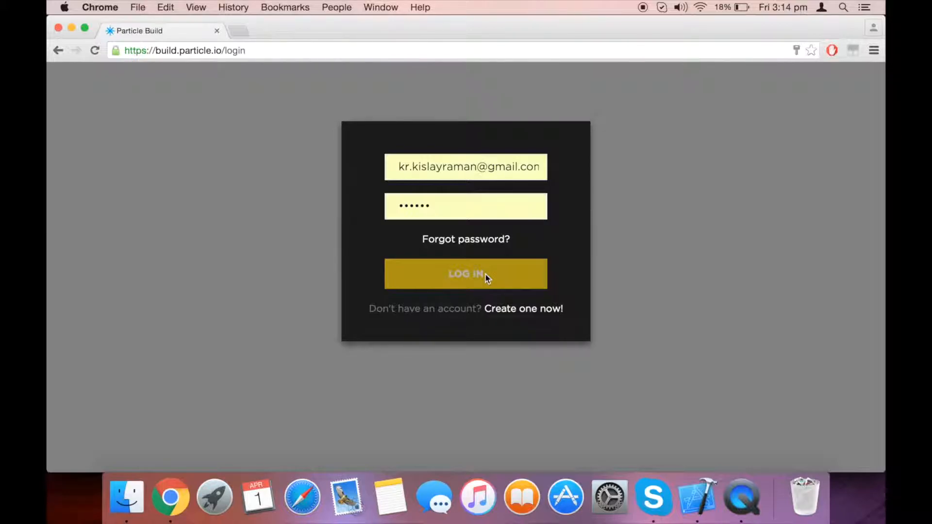
click(466, 274)
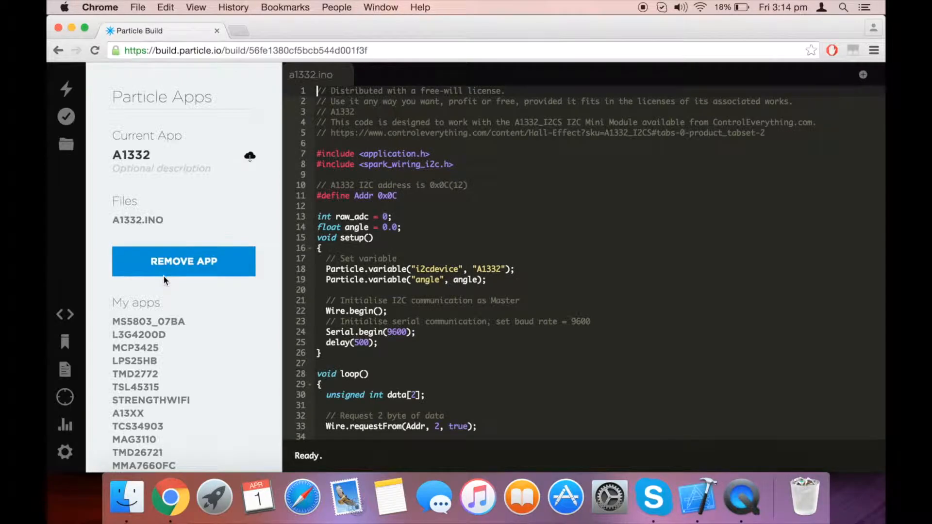
Step: Make a new app named tmp112, paste in the copied code and save it
scroll(down, 3)
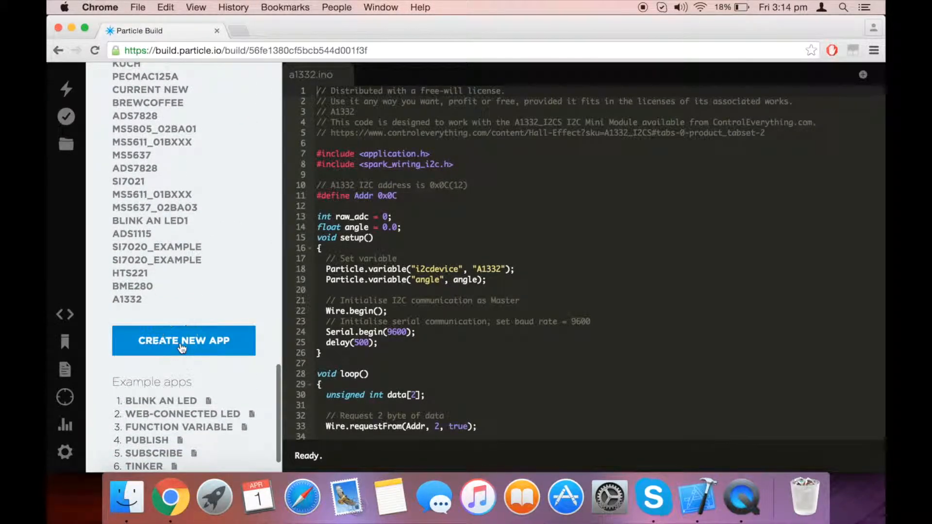
click(183, 341)
text(tmp112)
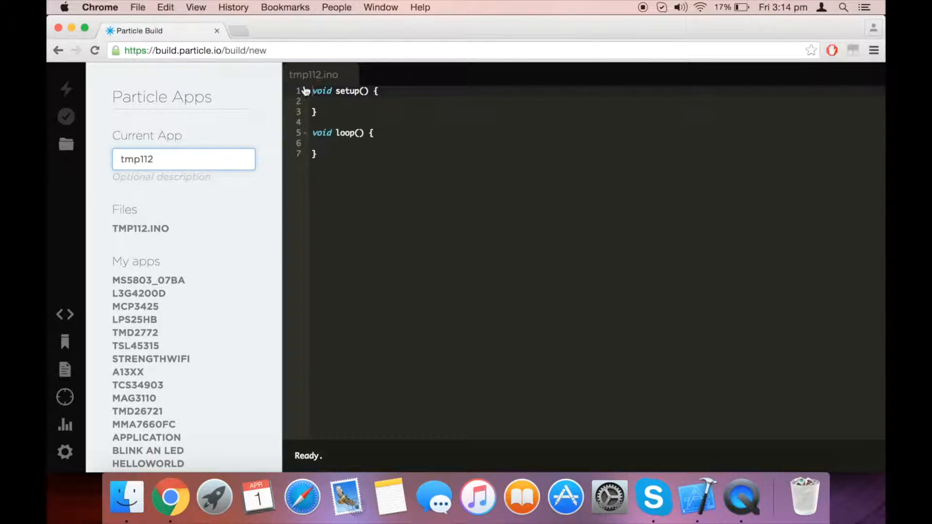
click(313, 91)
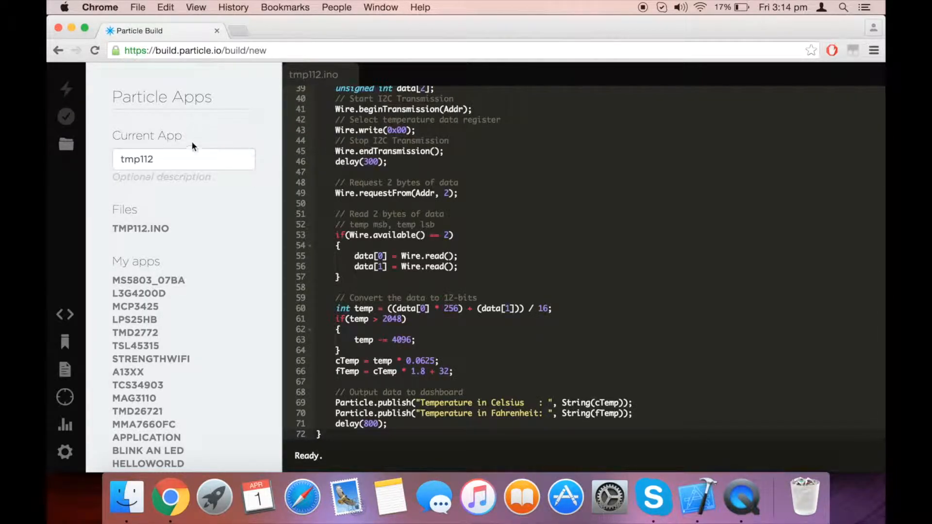
click(66, 145)
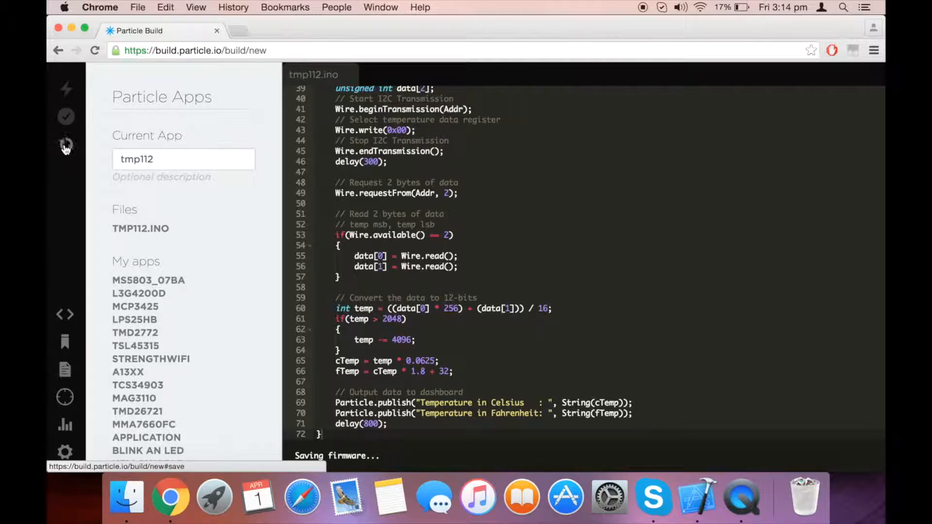
click(66, 140)
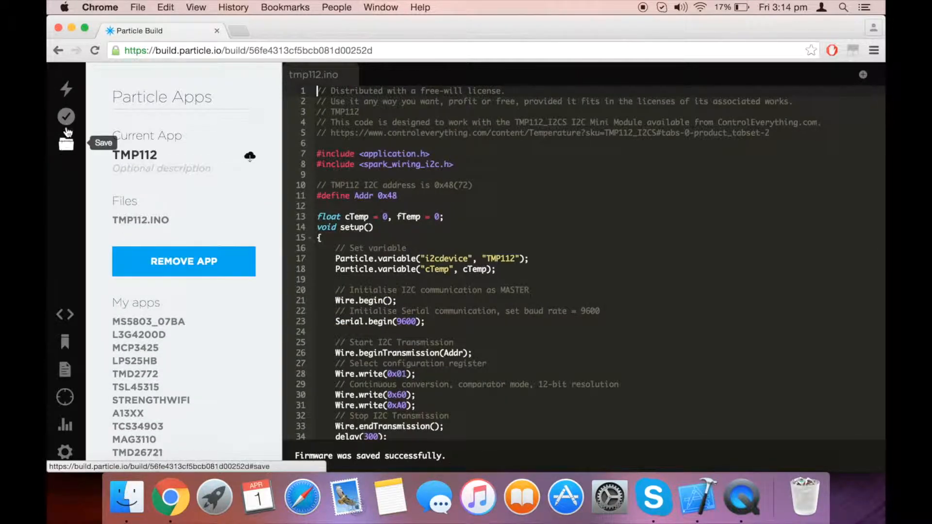
click(66, 116)
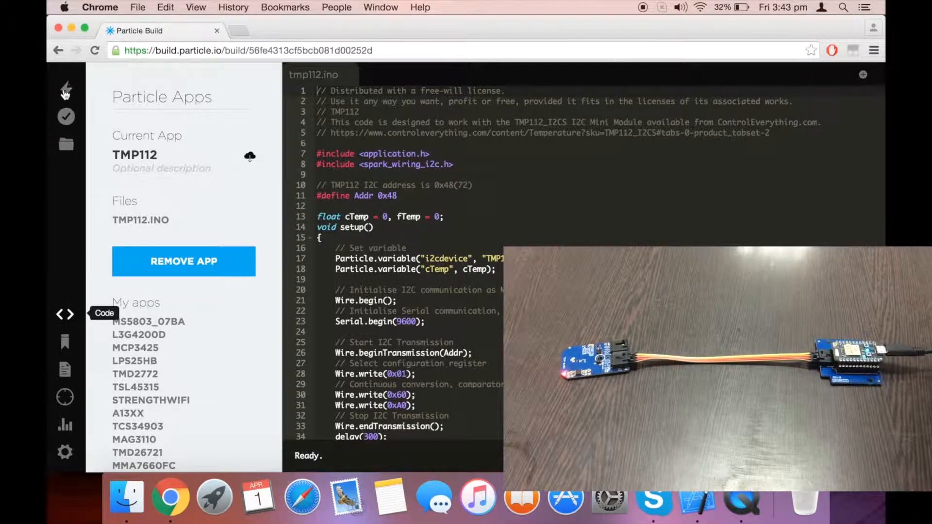
Step: Flash the TMP112 firmware to the device until 'Flash successful!' appears
click(66, 90)
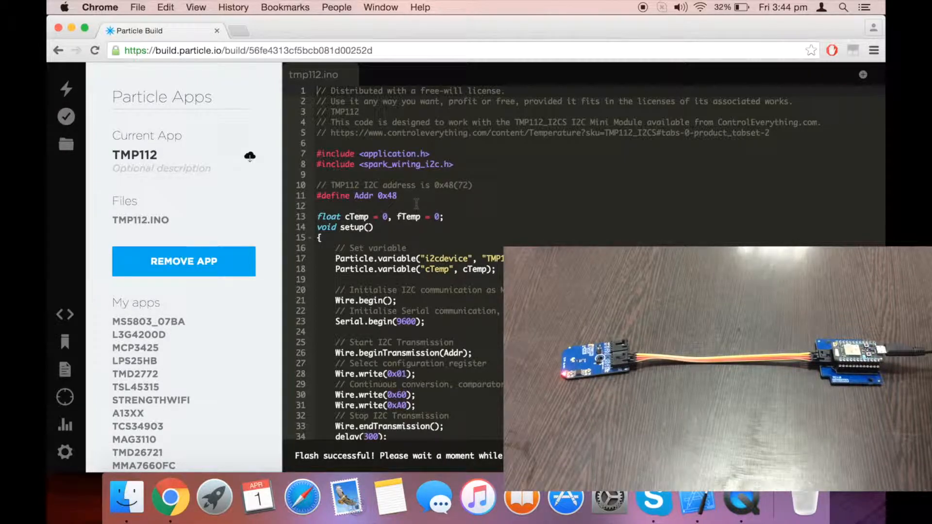
mouse_move(186, 427)
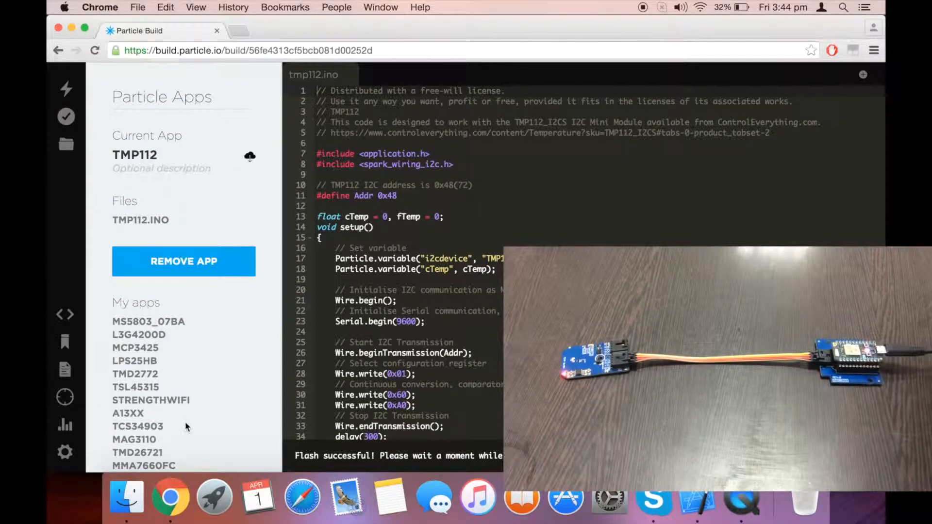
mouse_move(65, 423)
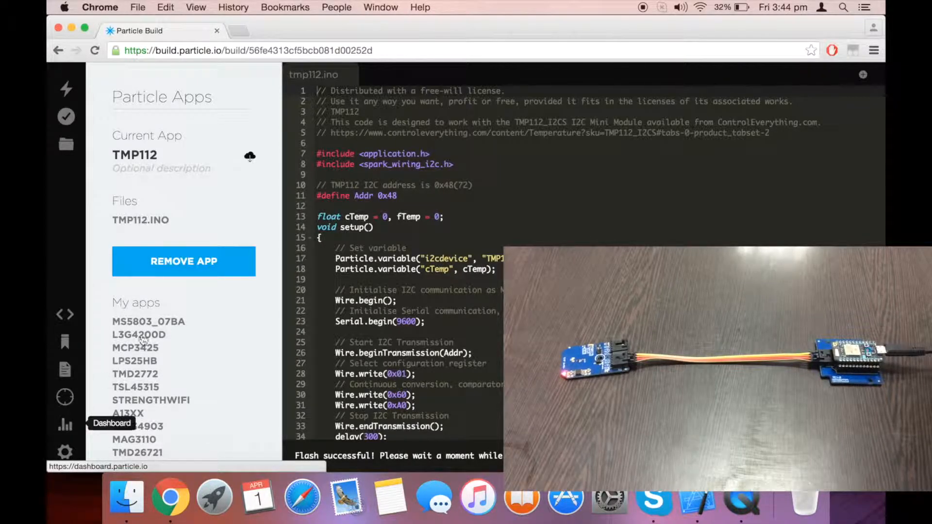
text(dashboard.particle.io/user)
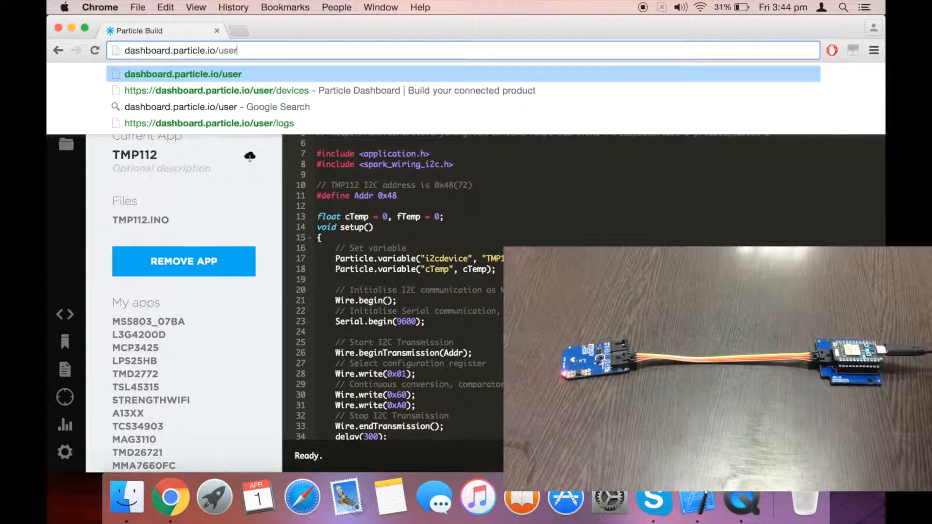
Step: Go to dashboard.particle.io/user/logs to view the published readings
text(/log)
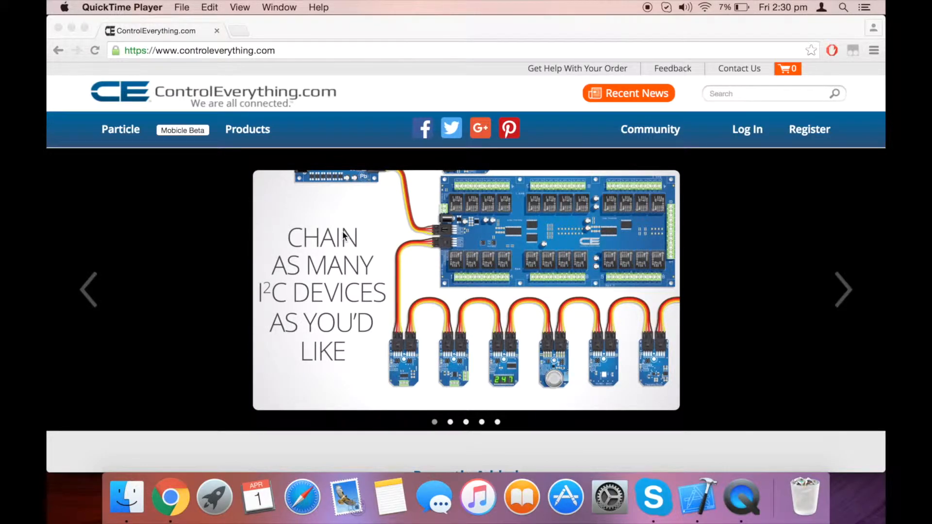
Step: Go to the Community forum from the site's top navigation bar
click(650, 130)
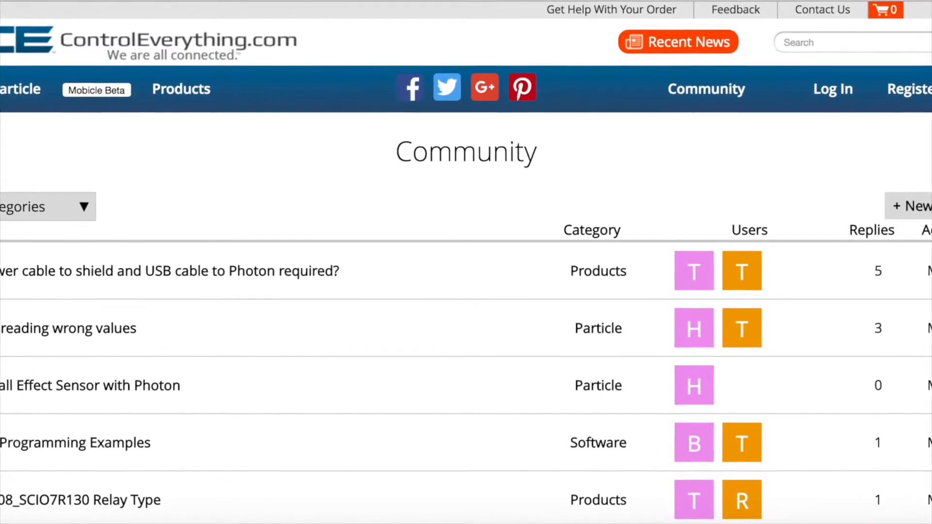
click(648, 131)
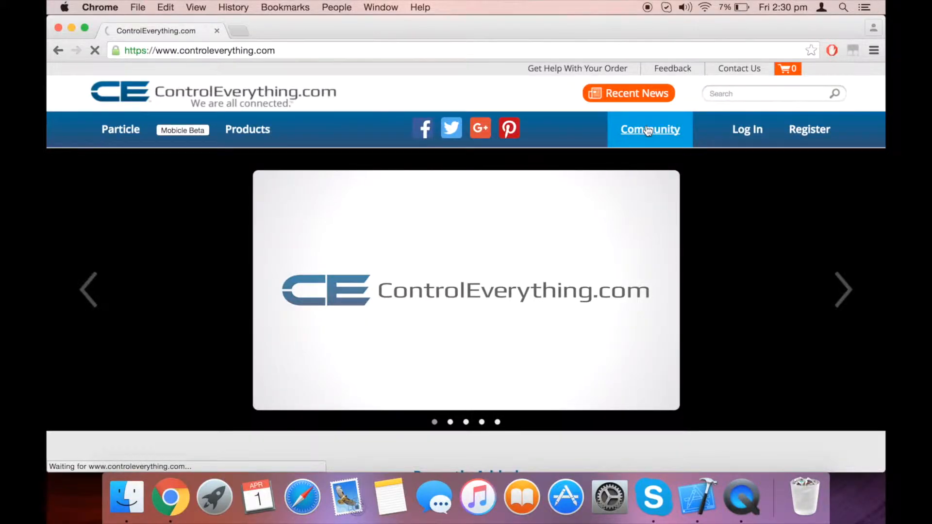